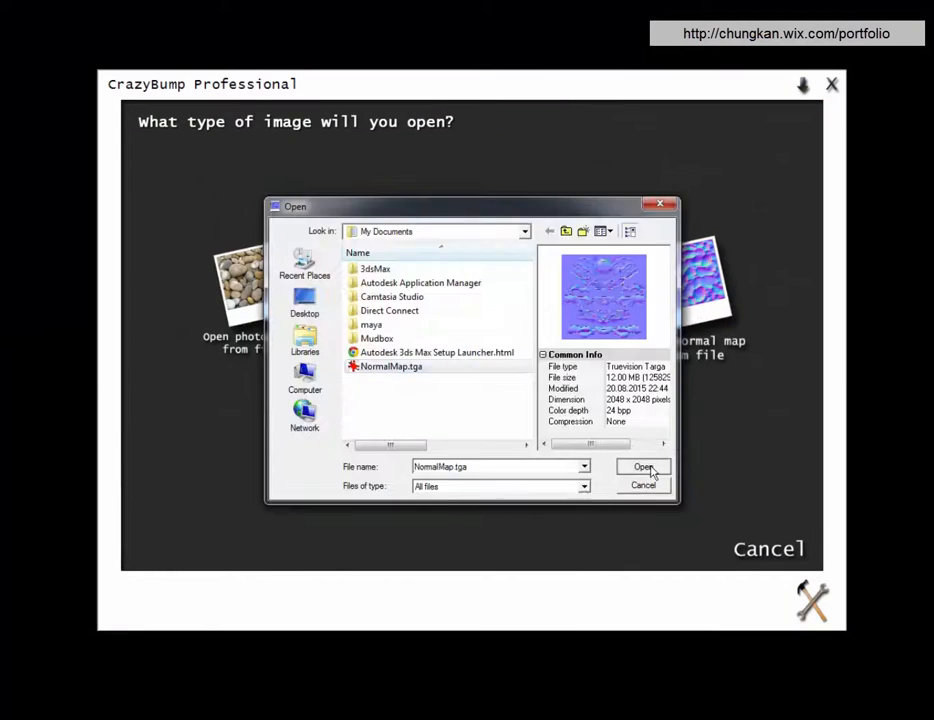
# Load NormalMap.tga from My Documents into CrazyBump as the normal map.
pyautogui.click(643, 466)
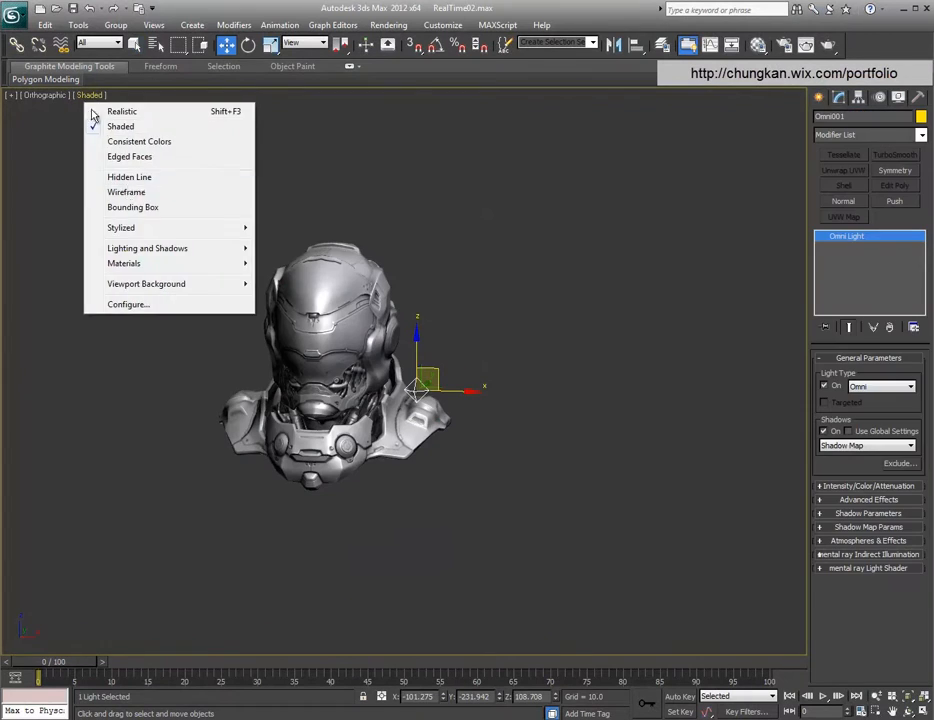
# Switch the helmet viewport from Shaded to Wireframe display.
pyautogui.click(126, 192)
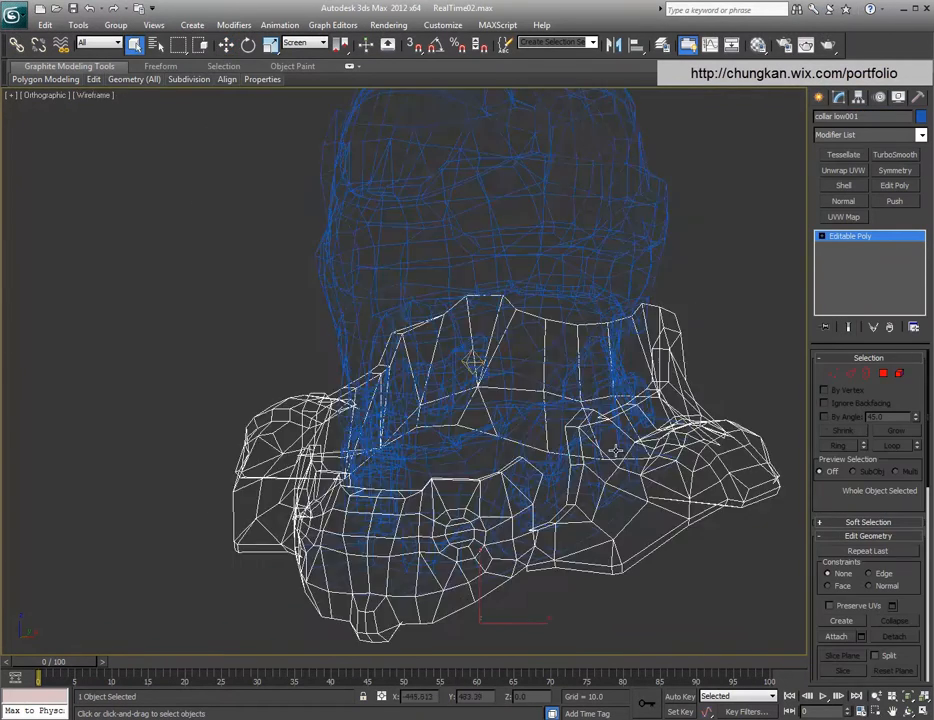